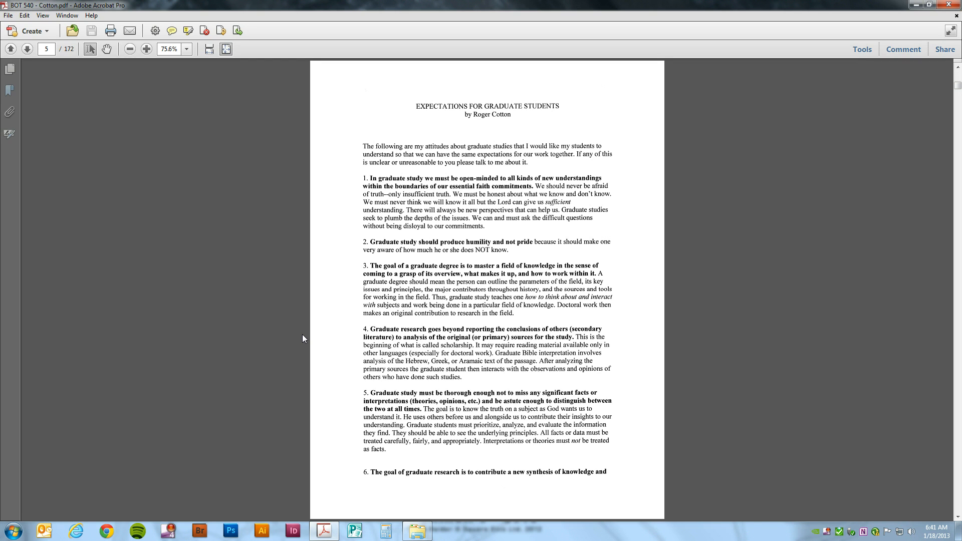
{"action": "mouse_move", "coordinate": [354, 458]}
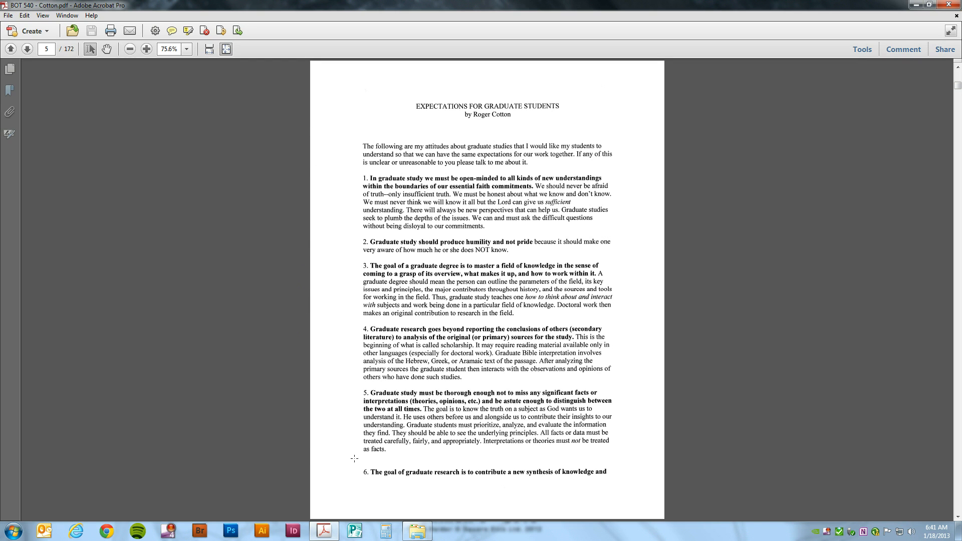
{"action": "mouse_move", "coordinate": [38, 76]}
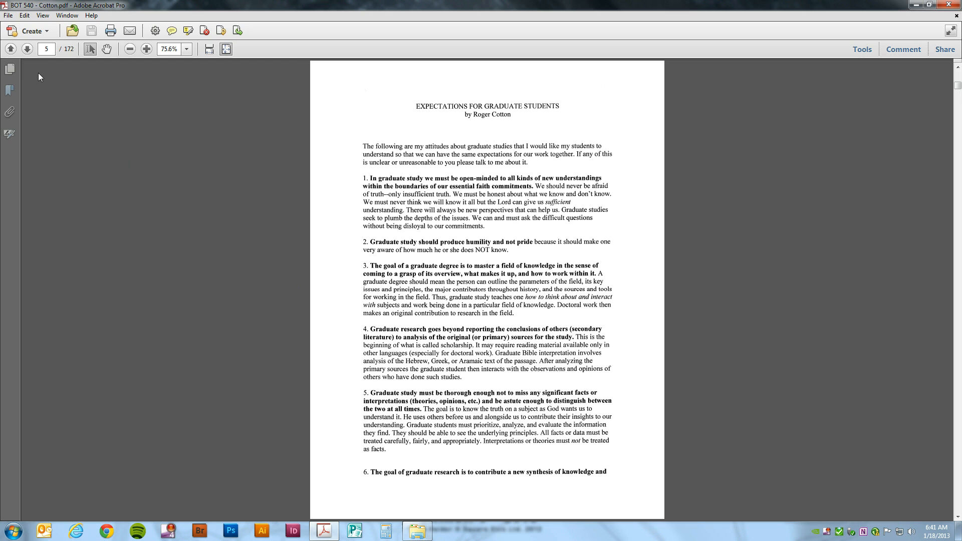
{"action": "mouse_move", "coordinate": [9, 69]}
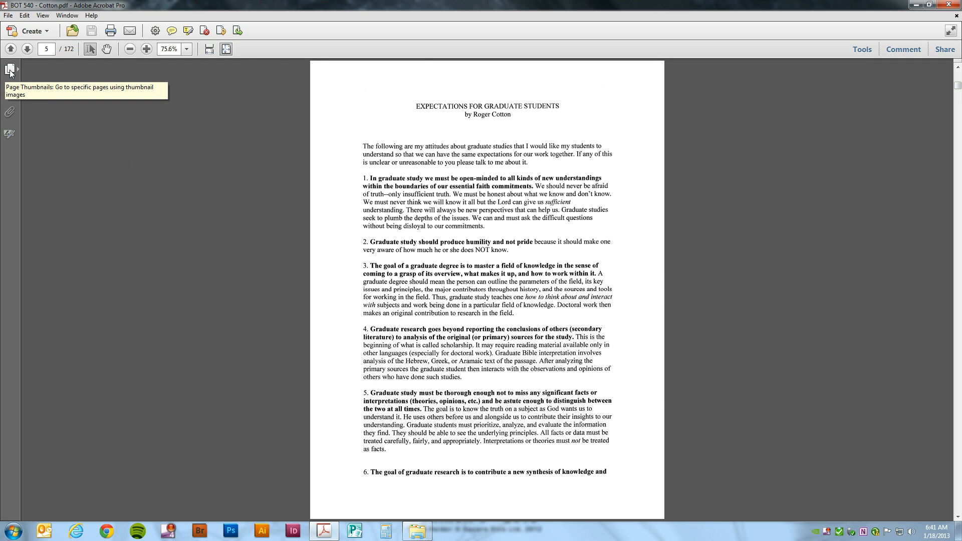
Browse the thumbnails through pages 4, 2 and 5, ending on the Table of Contents page 2.
{"action": "left_click", "coordinate": [10, 69]}
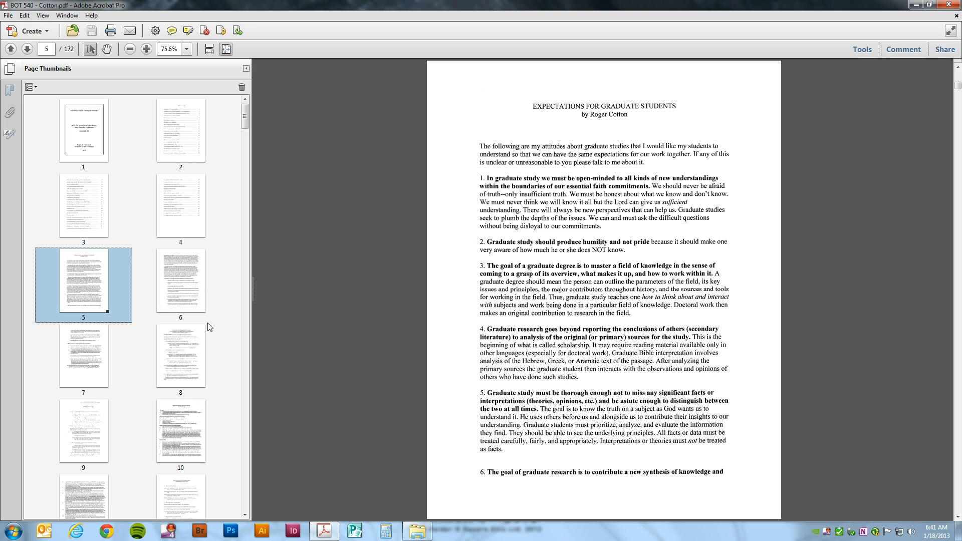
{"action": "mouse_move", "coordinate": [261, 130]}
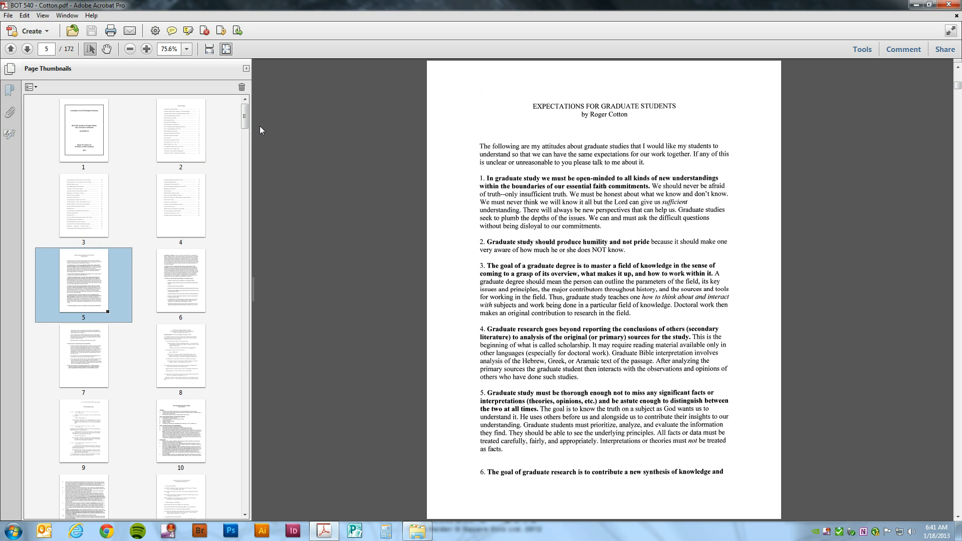
{"action": "mouse_move", "coordinate": [166, 130]}
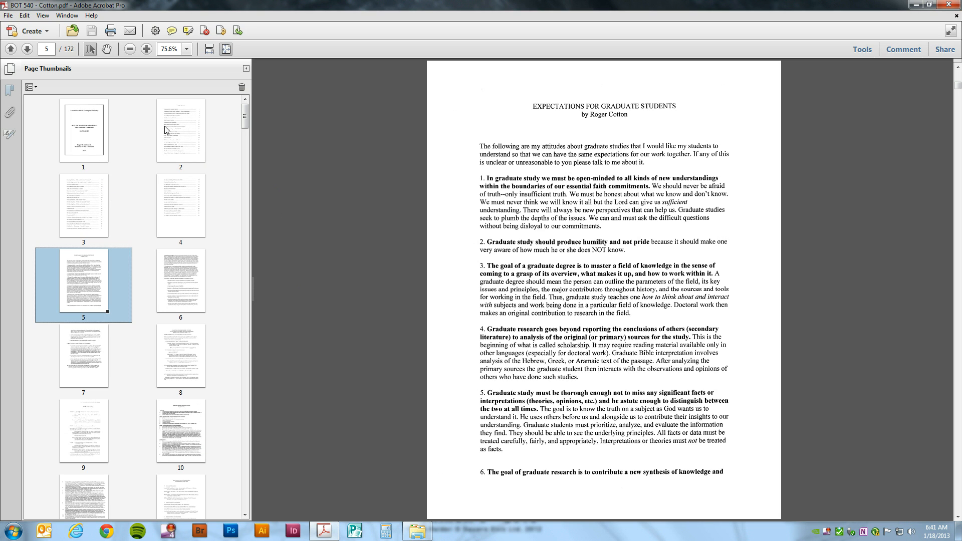
{"action": "left_click", "coordinate": [180, 209]}
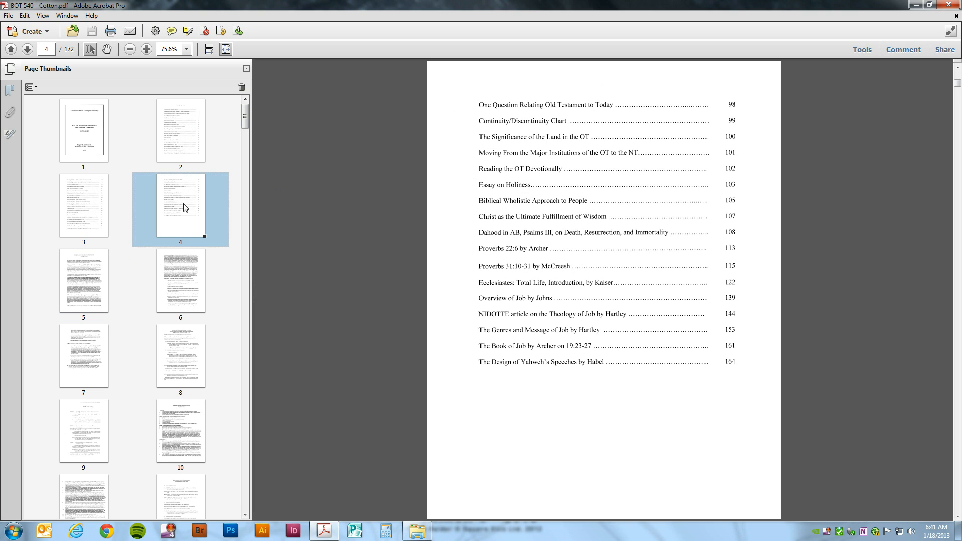
{"action": "left_click", "coordinate": [181, 133]}
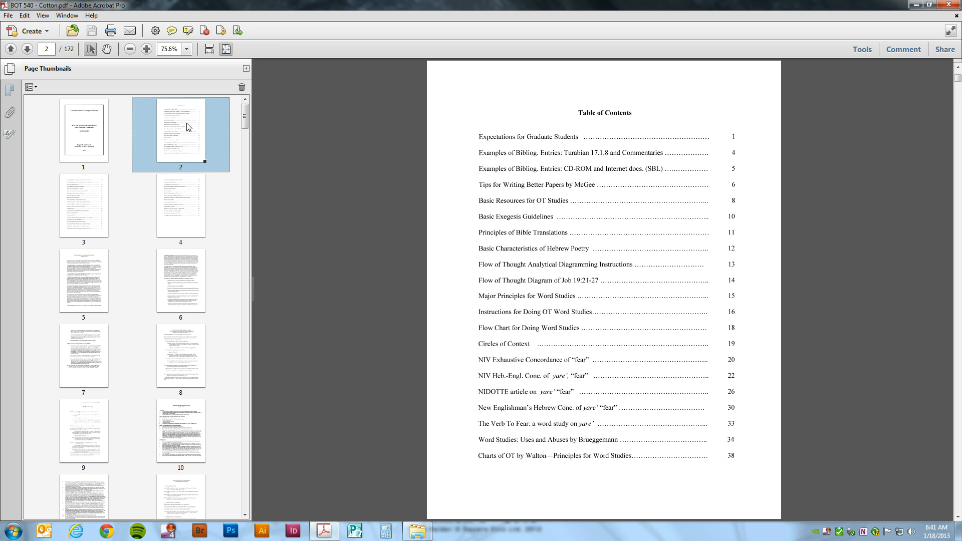
{"action": "mouse_move", "coordinate": [681, 126]}
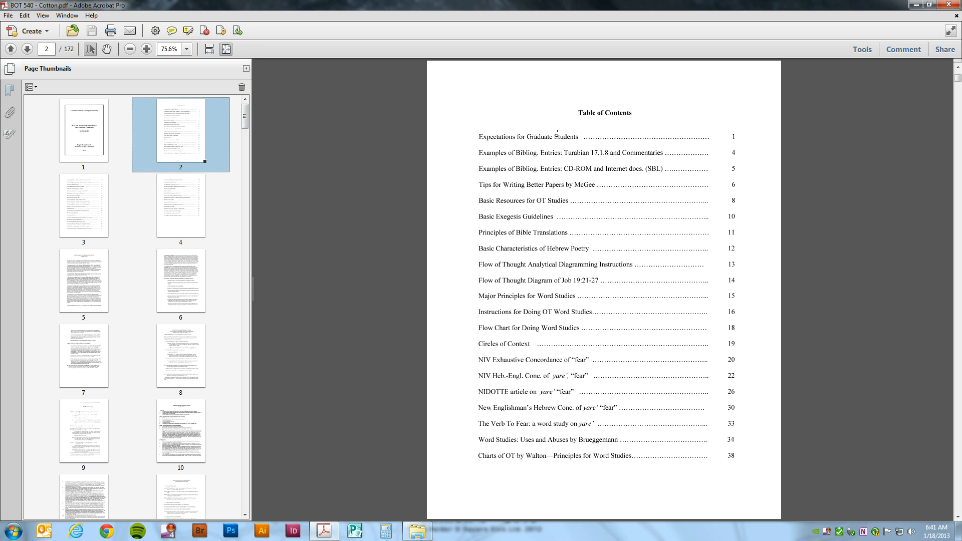
{"action": "mouse_move", "coordinate": [100, 281]}
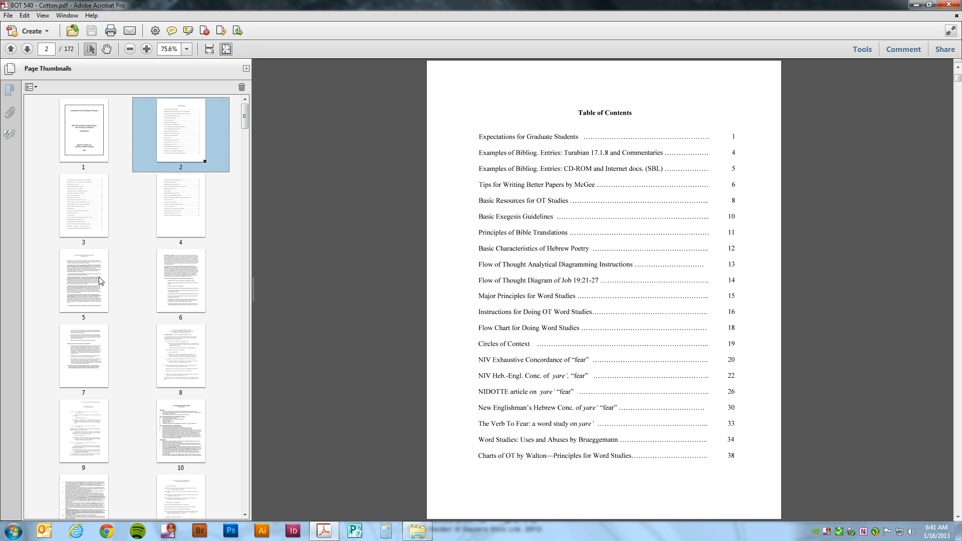
{"action": "left_click", "coordinate": [84, 280]}
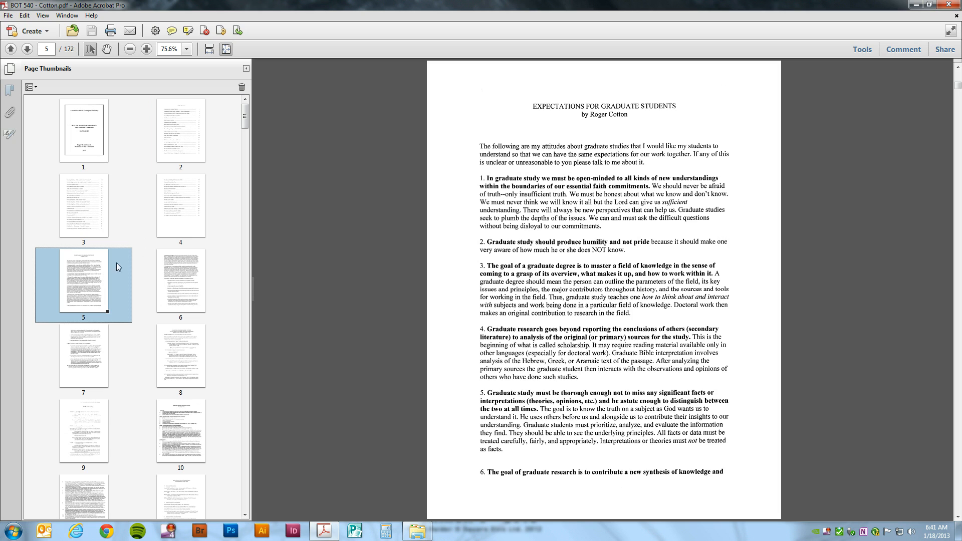
{"action": "left_click", "coordinate": [181, 133]}
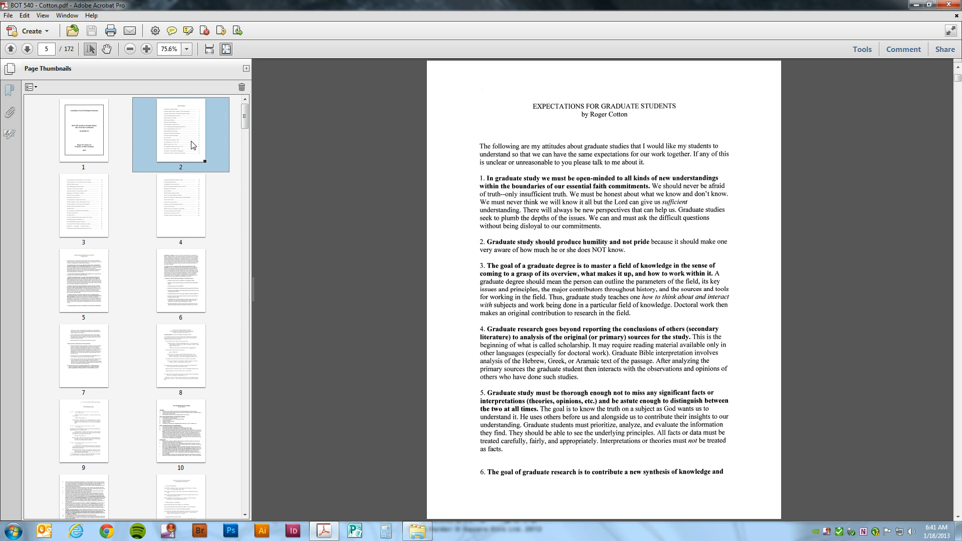
{"action": "left_click", "coordinate": [180, 135]}
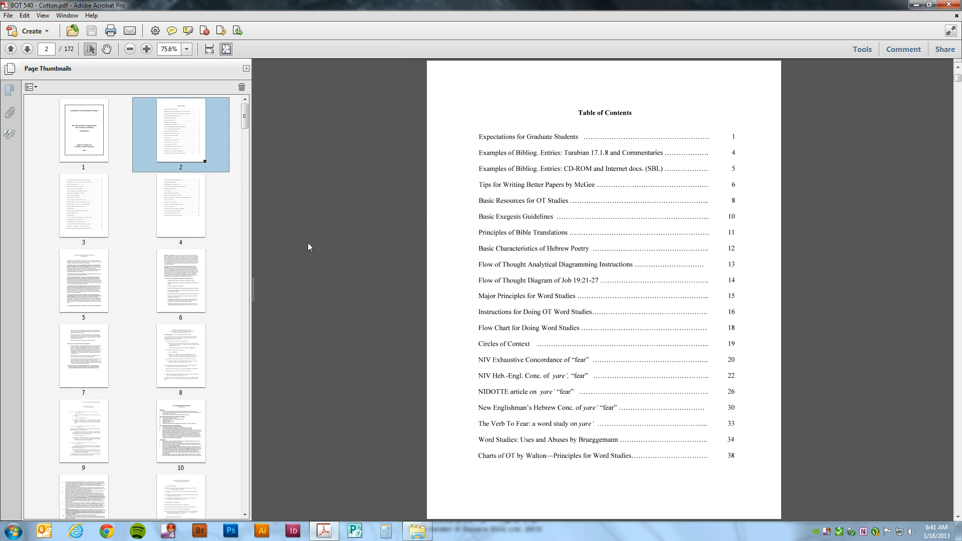
{"action": "mouse_move", "coordinate": [861, 49]}
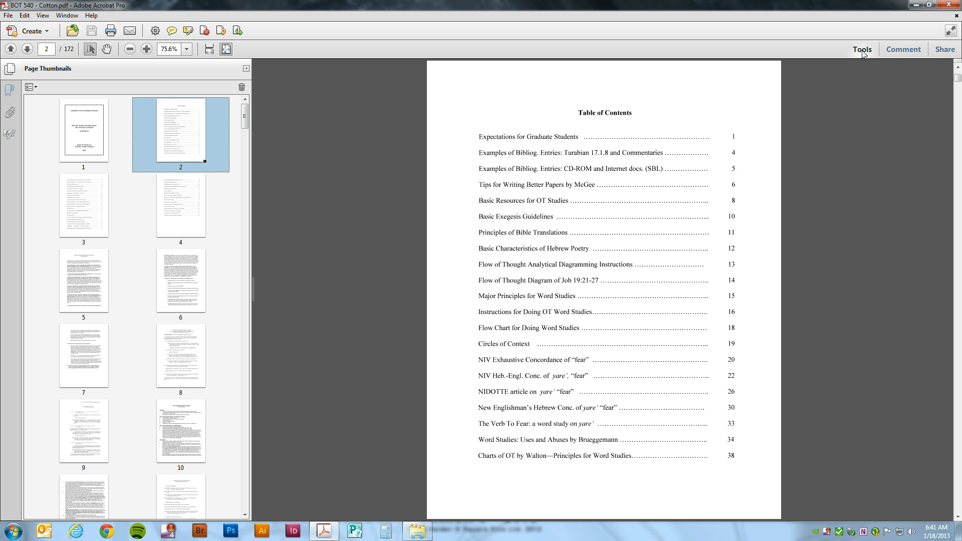
From the Tools Pages panel, choose Add Header & Footer for the PDF.
{"action": "left_click", "coordinate": [862, 49]}
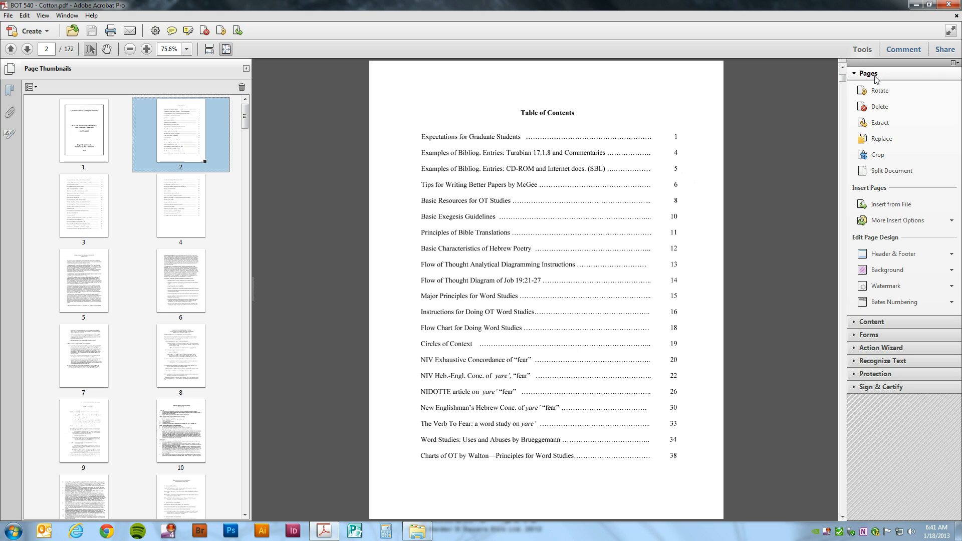
{"action": "left_click", "coordinate": [868, 73]}
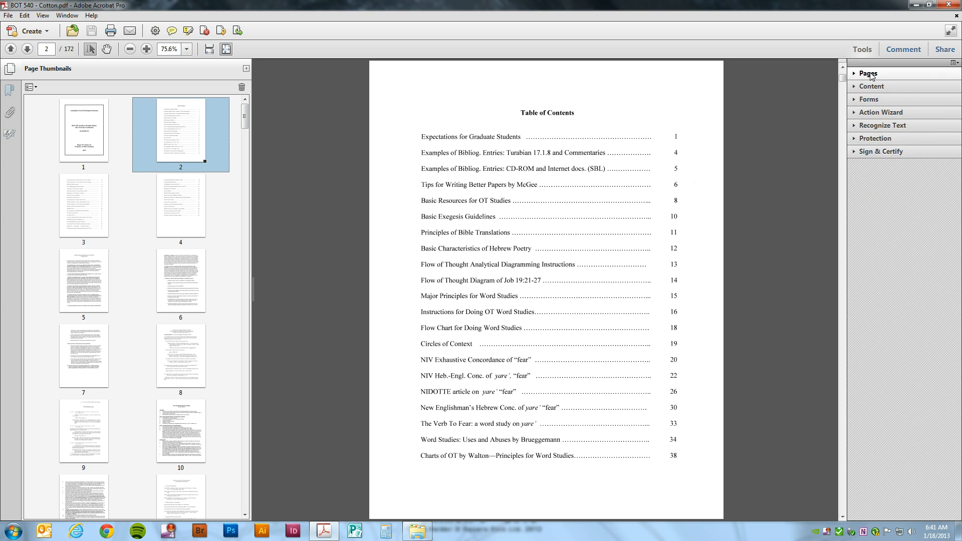
{"action": "left_click", "coordinate": [867, 73]}
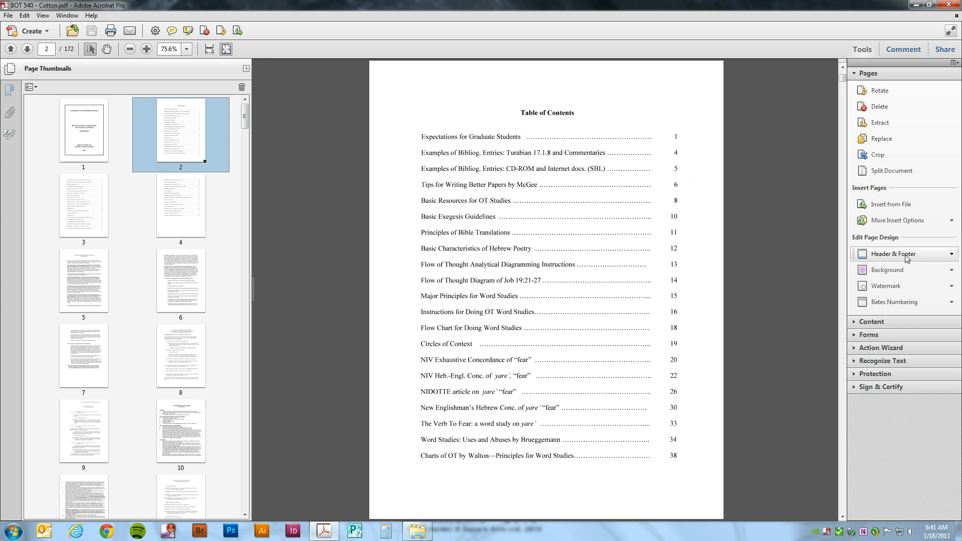
{"action": "mouse_move", "coordinate": [908, 257]}
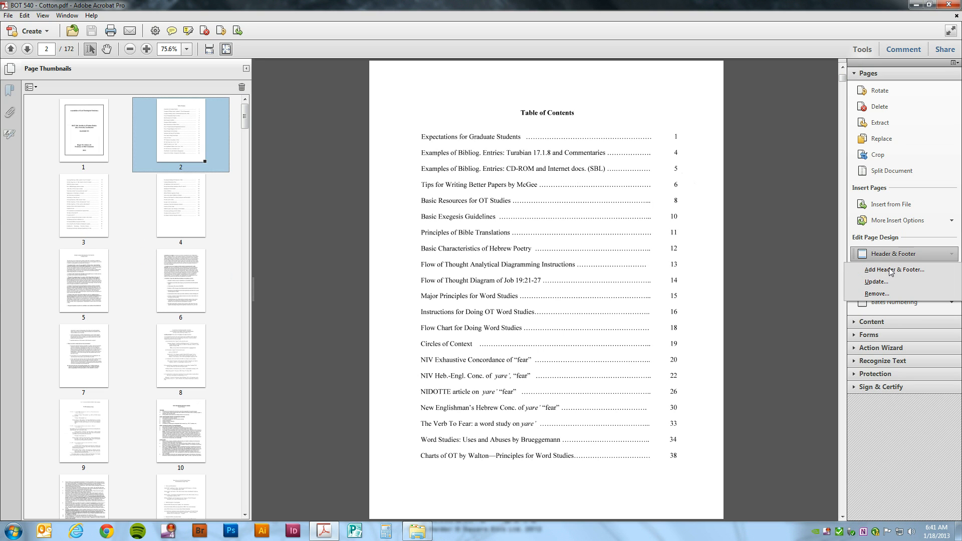
{"action": "mouse_move", "coordinate": [893, 270]}
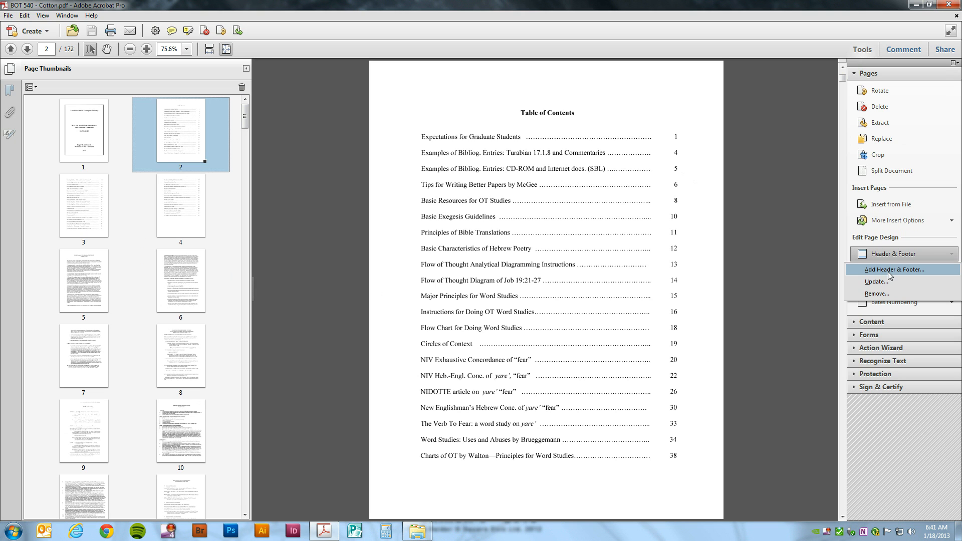
{"action": "left_click", "coordinate": [892, 269]}
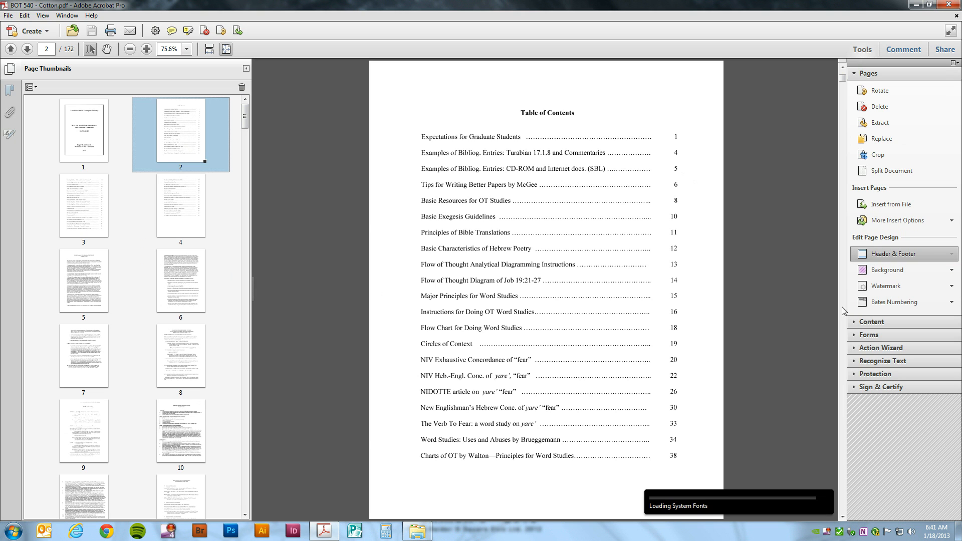
Insert the automatic page number placeholder into the Right Header Text box.
{"action": "left_click", "coordinate": [895, 253]}
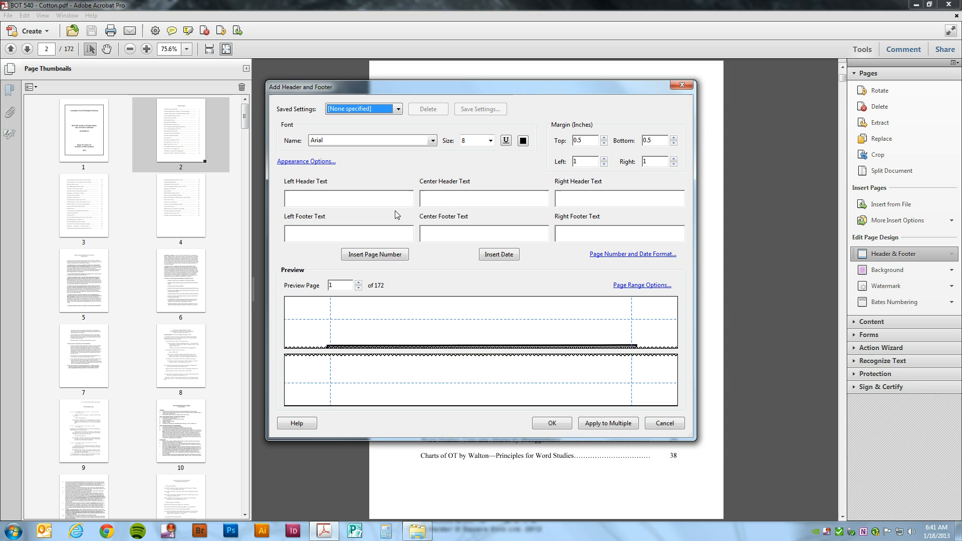
{"action": "mouse_move", "coordinate": [605, 221]}
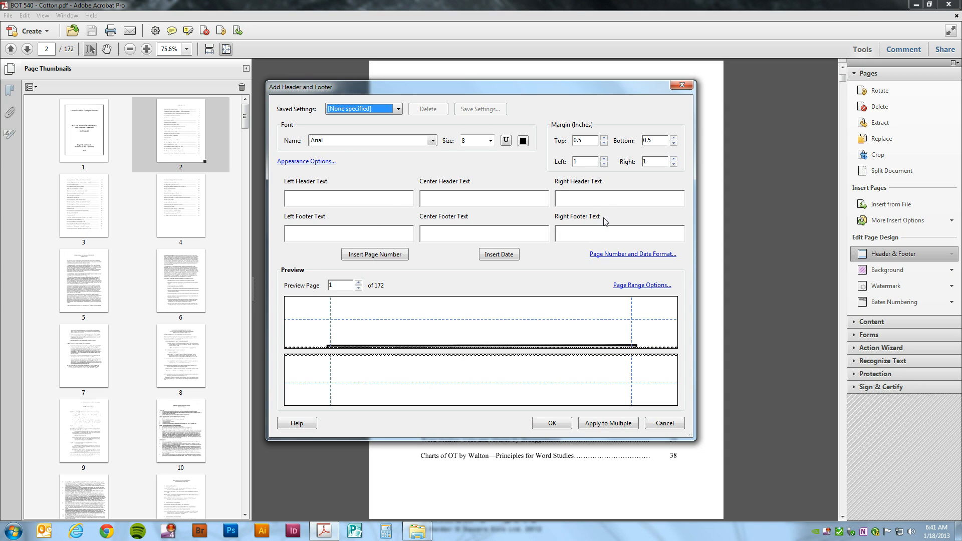
{"action": "left_click", "coordinate": [618, 197]}
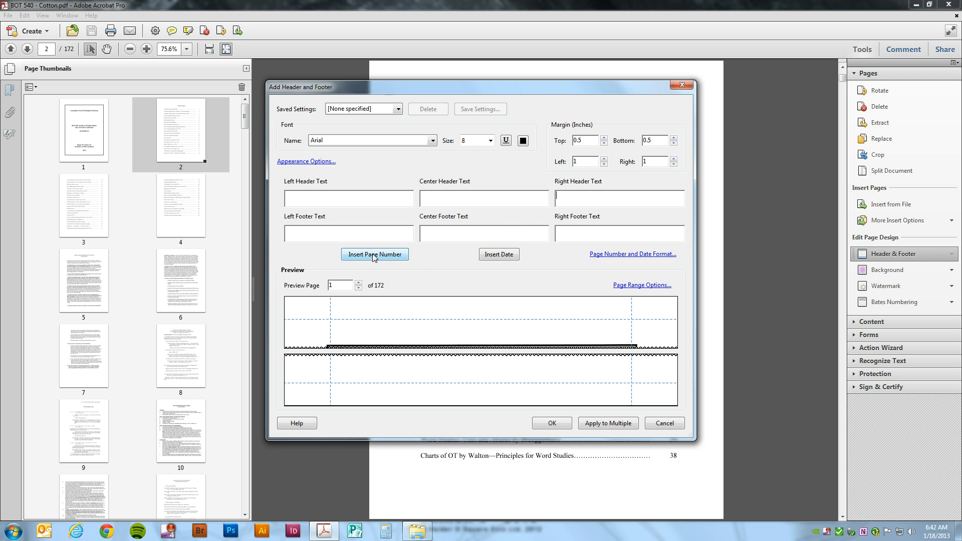
{"action": "left_click", "coordinate": [374, 253]}
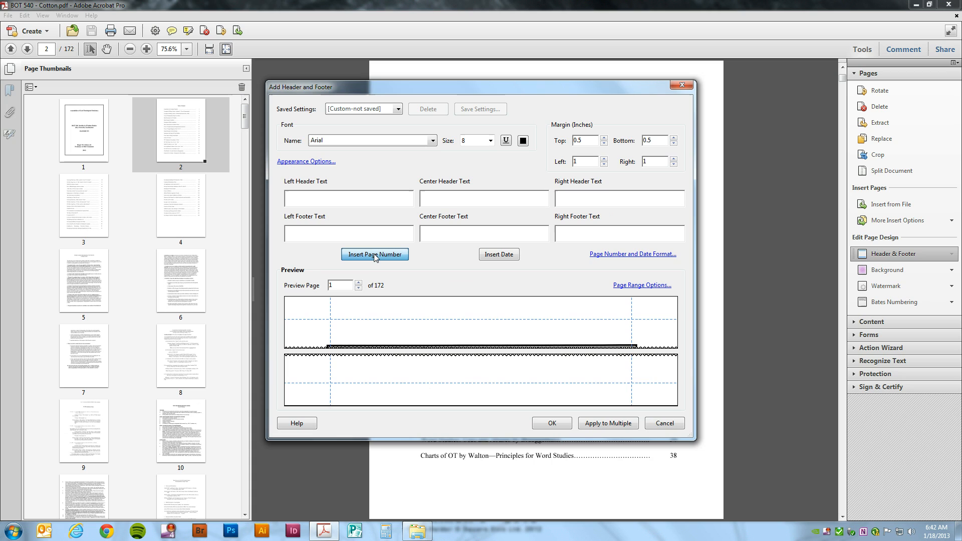
{"action": "left_click", "coordinate": [373, 253]}
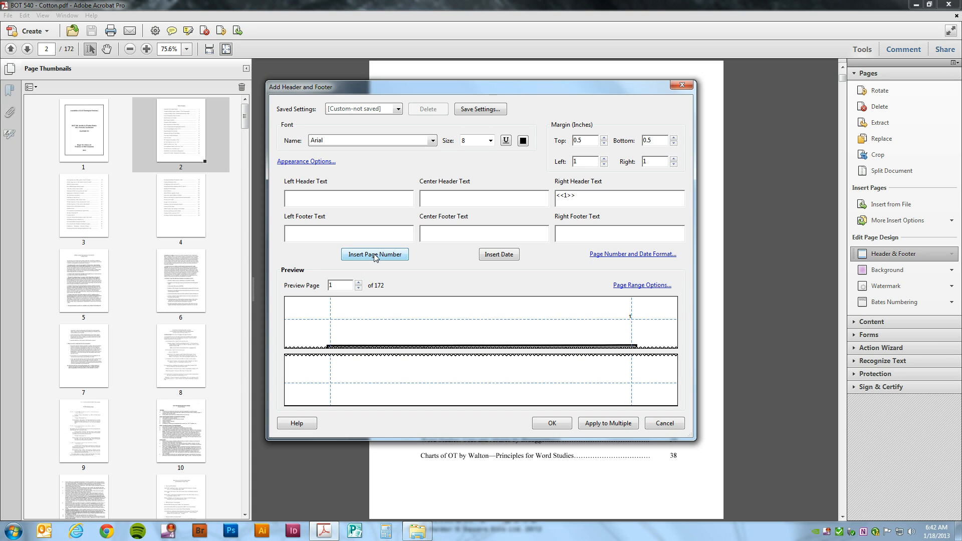
{"action": "left_click", "coordinate": [433, 140]}
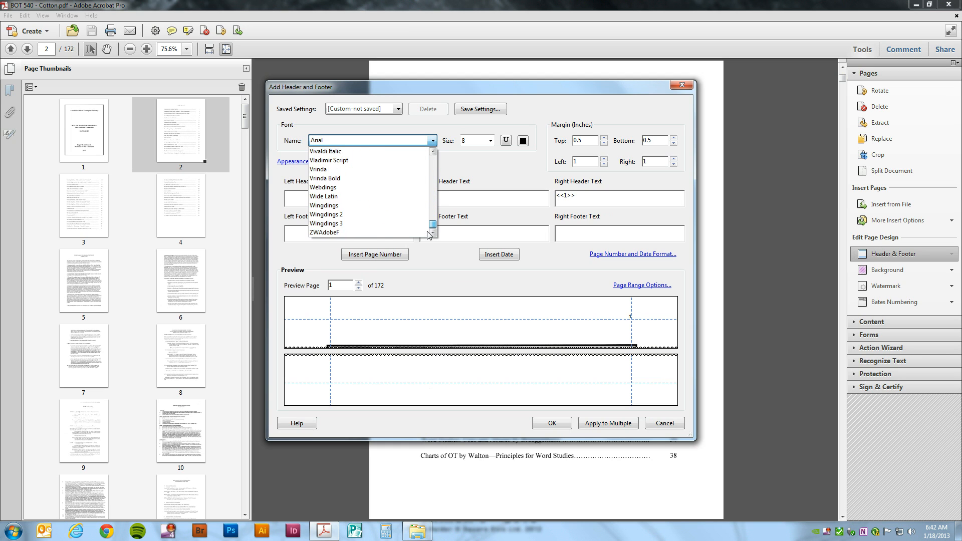
Keep Arial, set the header size to 12 pt and the margin to 1 inch.
{"action": "left_click", "coordinate": [370, 140]}
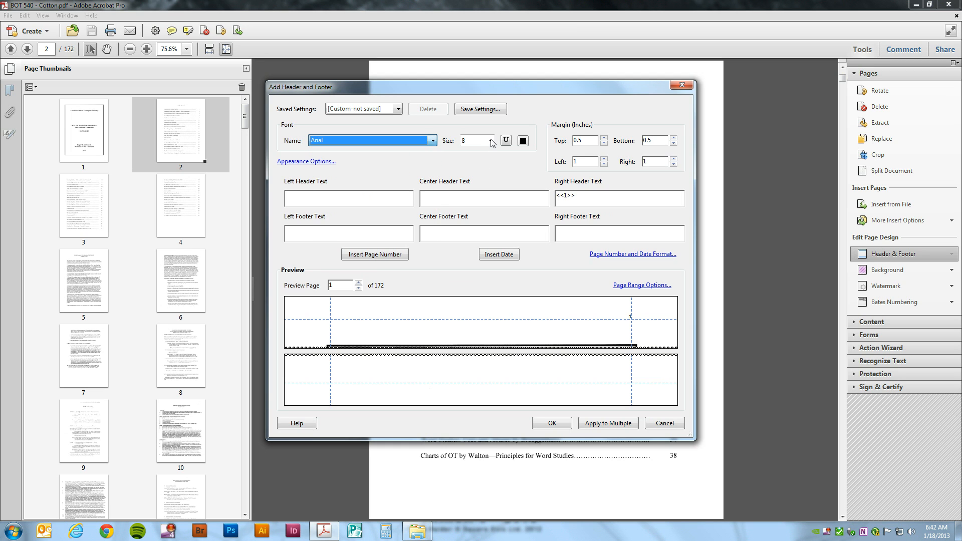
{"action": "left_click", "coordinate": [489, 140]}
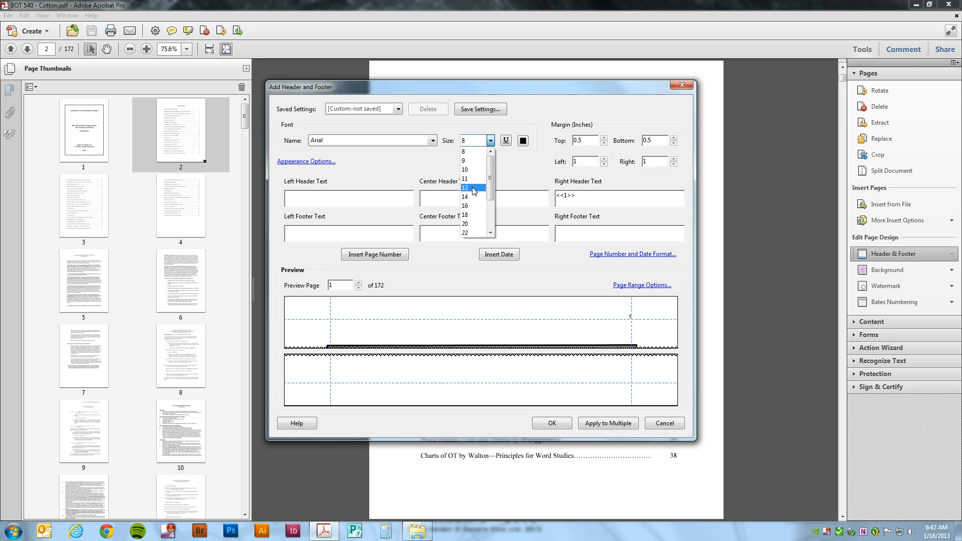
{"action": "left_click", "coordinate": [471, 187]}
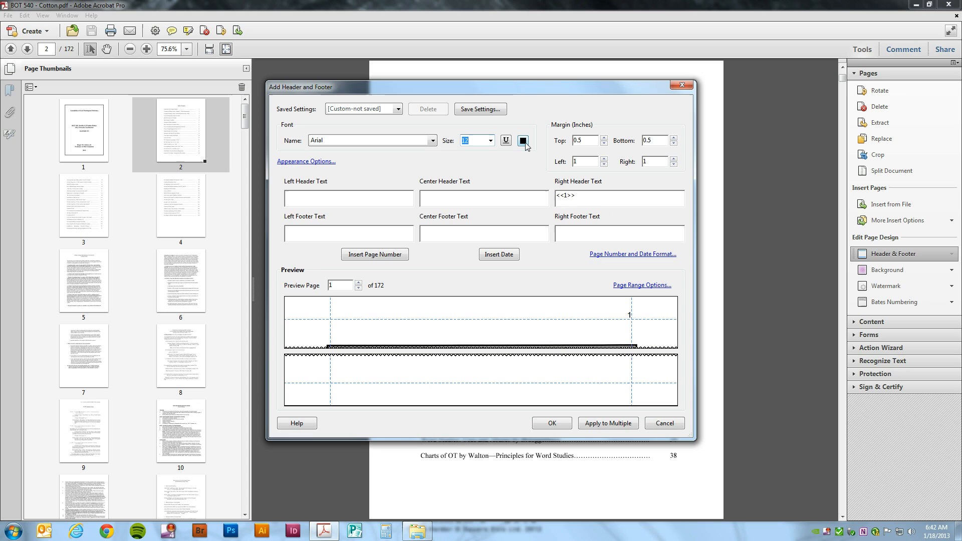
{"action": "mouse_move", "coordinate": [651, 185]}
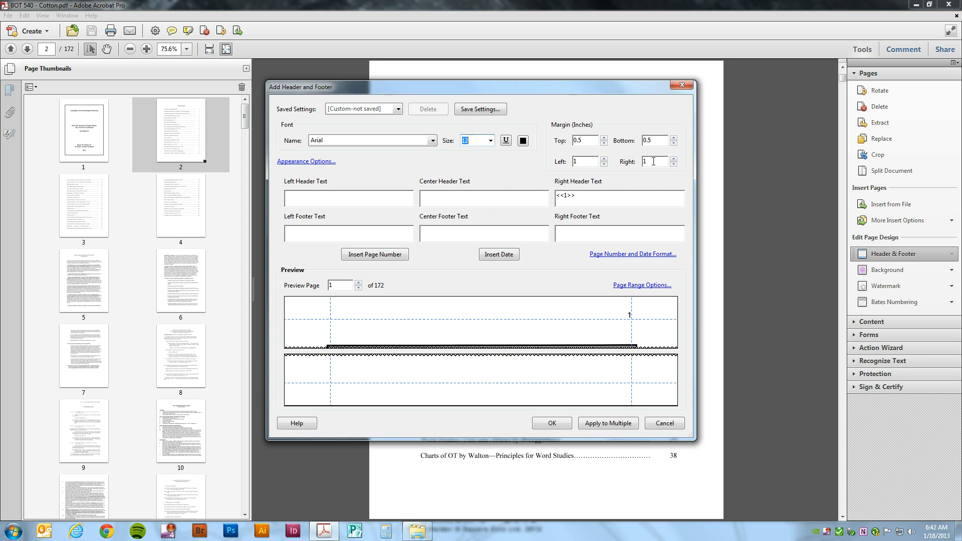
{"action": "left_click", "coordinate": [653, 161]}
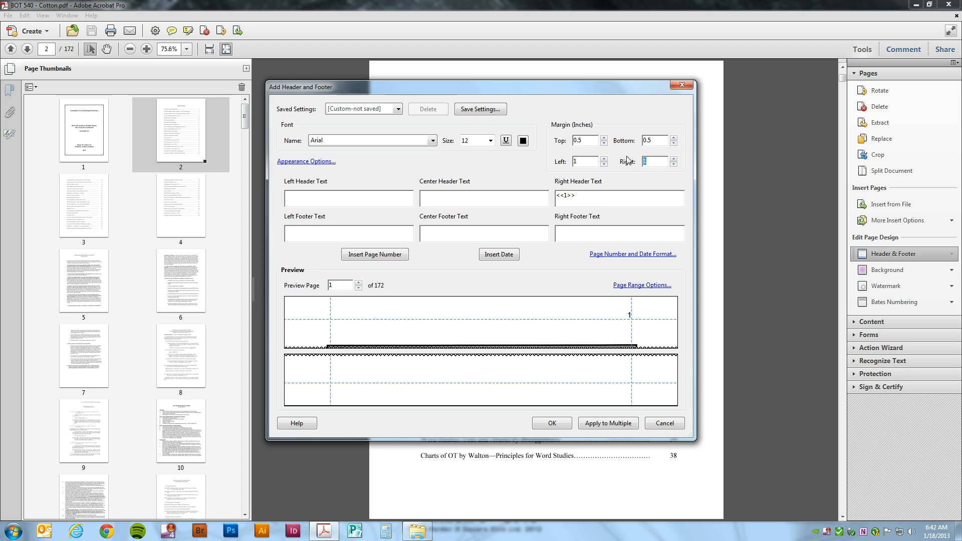
{"action": "mouse_move", "coordinate": [632, 186]}
{"action": "type", "text": "0.5"}
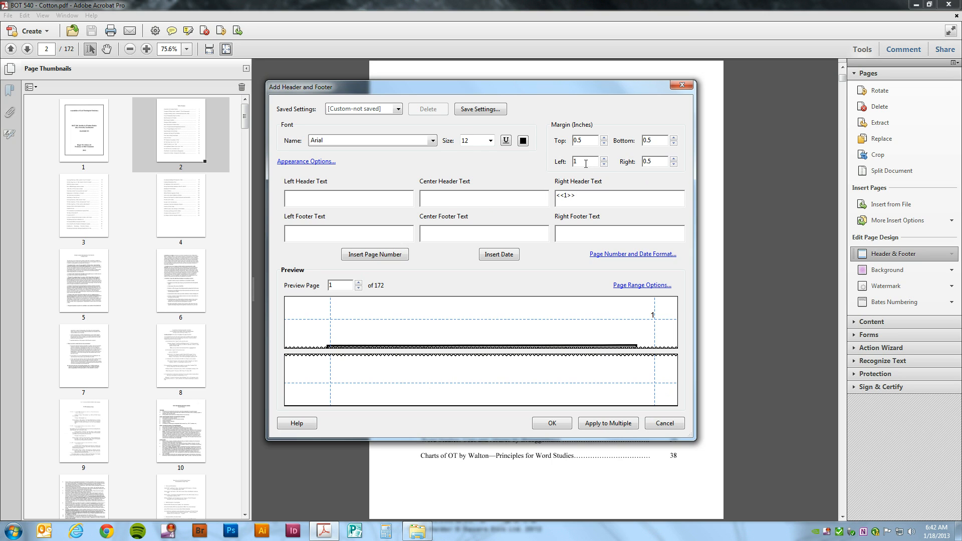
{"action": "mouse_move", "coordinate": [653, 321]}
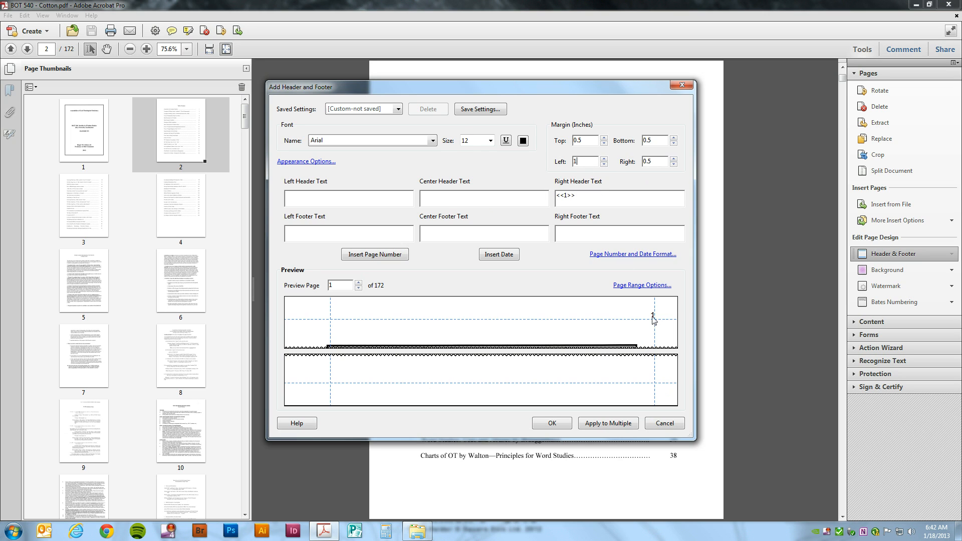
{"action": "mouse_move", "coordinate": [620, 293]}
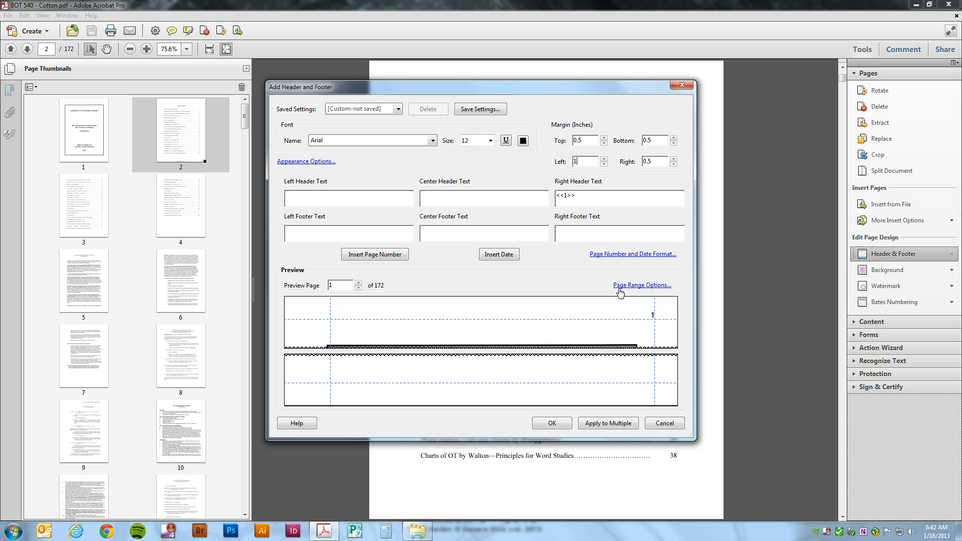
{"action": "mouse_move", "coordinate": [650, 304]}
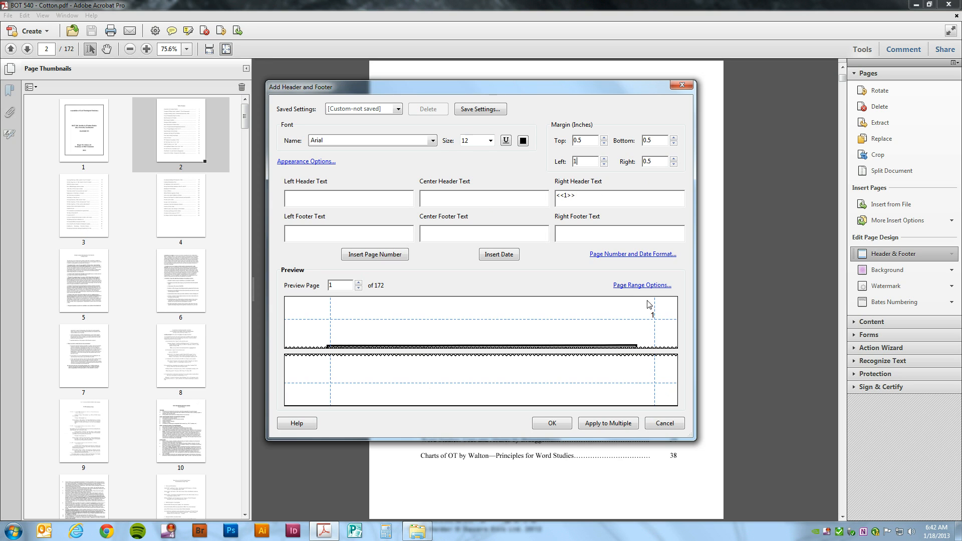
{"action": "mouse_move", "coordinate": [419, 270]}
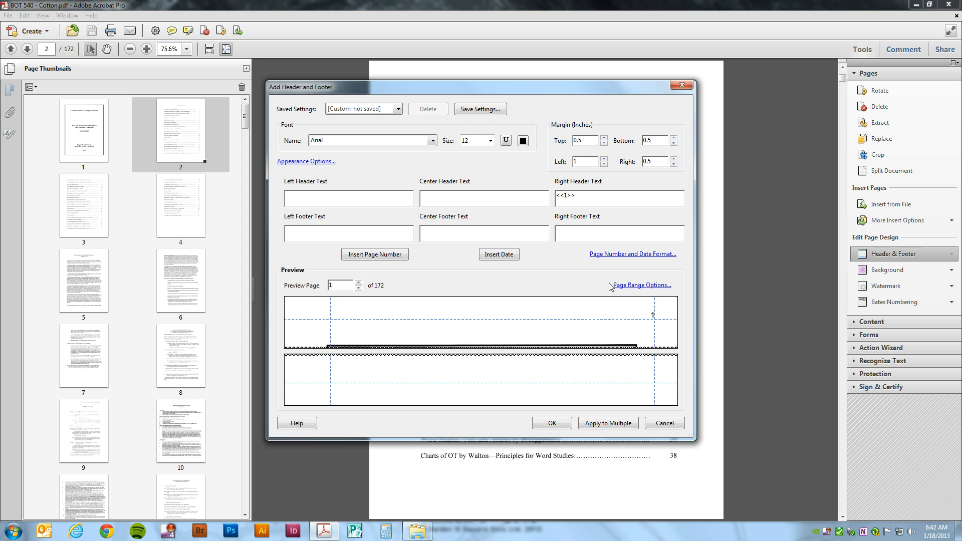
In Page Range Options, restrict the header to pages 5 through 172.
{"action": "left_click", "coordinate": [640, 284]}
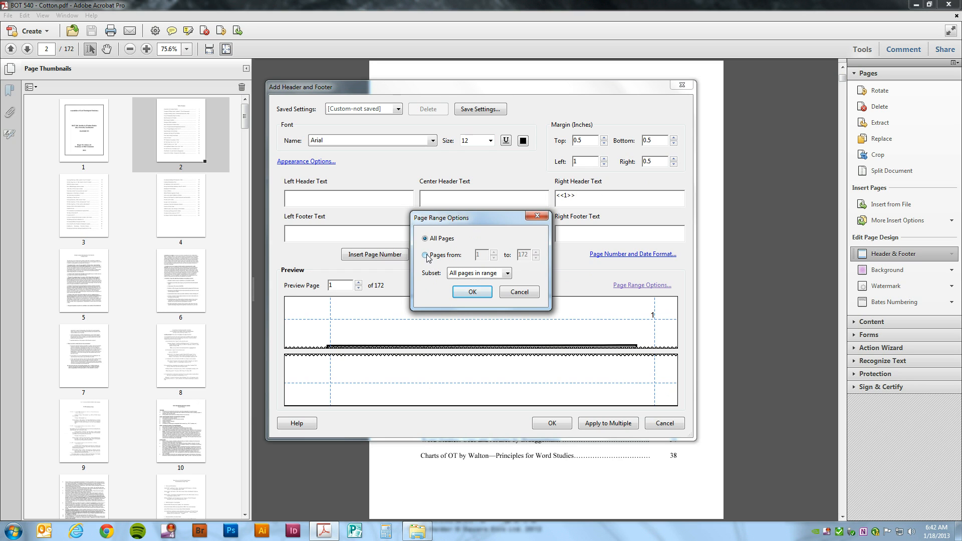
{"action": "left_click", "coordinate": [429, 255]}
{"action": "type", "text": "5"}
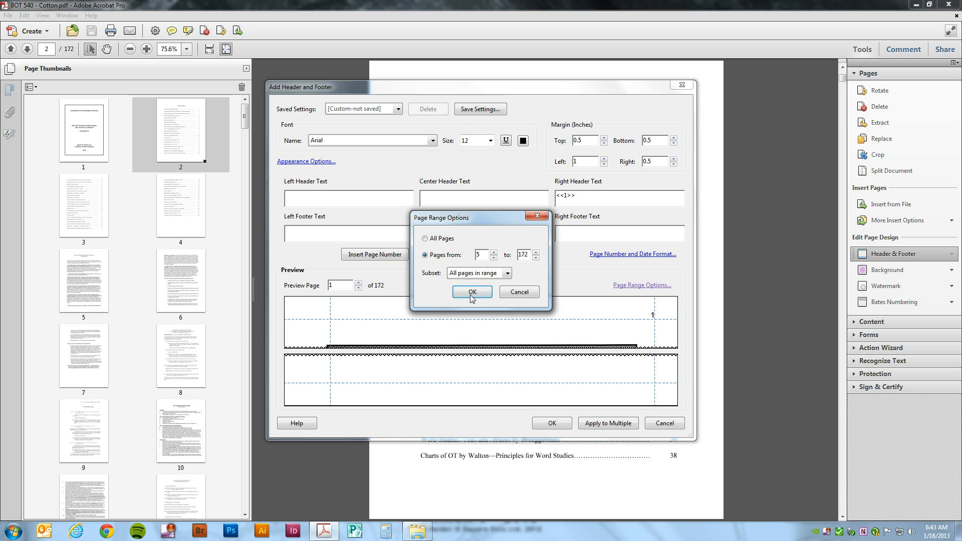
{"action": "left_click", "coordinate": [471, 291]}
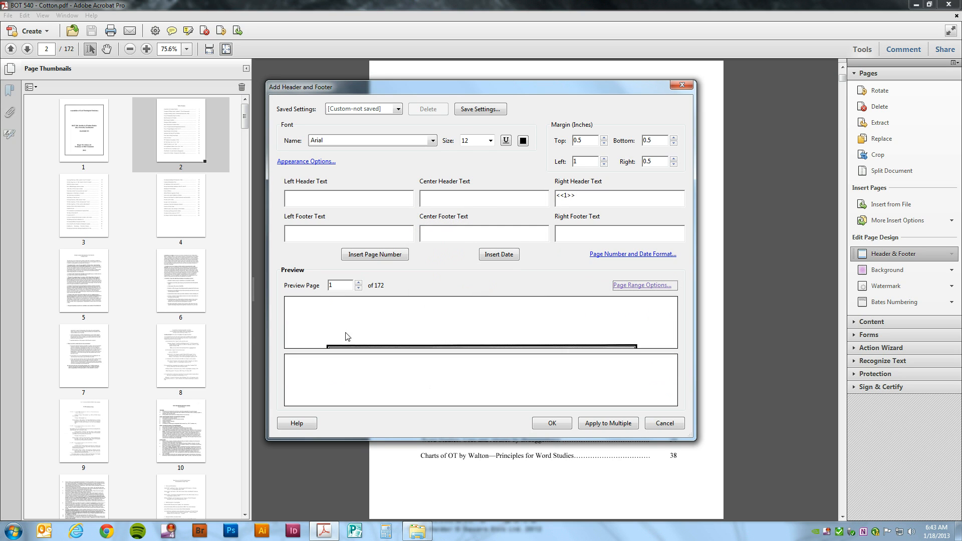
{"action": "mouse_move", "coordinate": [443, 313]}
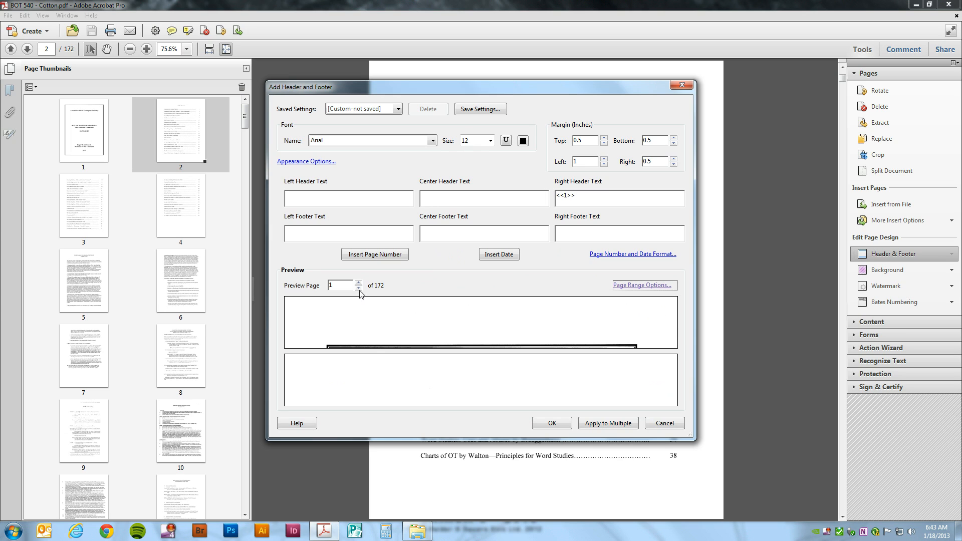
Advance the preview past pages 2 and 4 to page 5, where number 1 appears.
{"action": "left_click", "coordinate": [359, 282]}
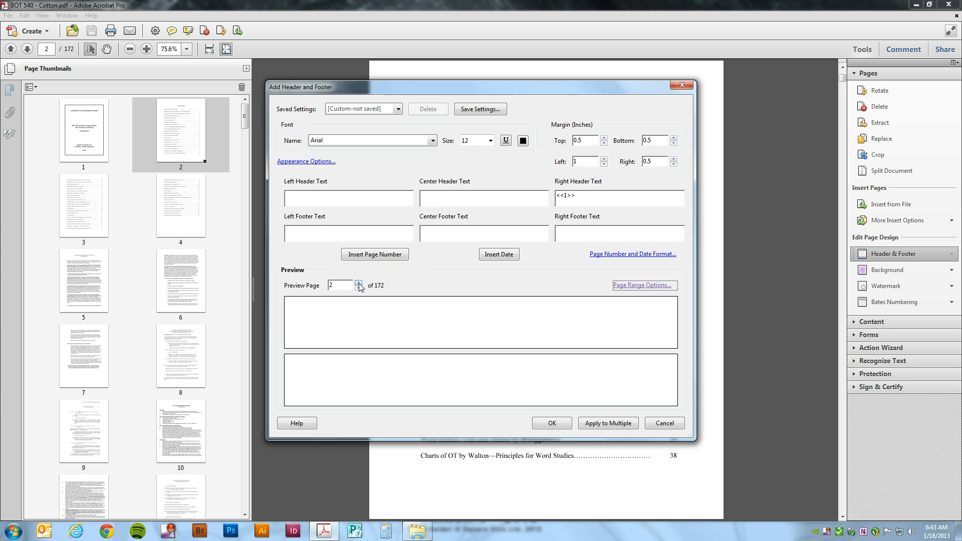
{"action": "left_click", "coordinate": [359, 283]}
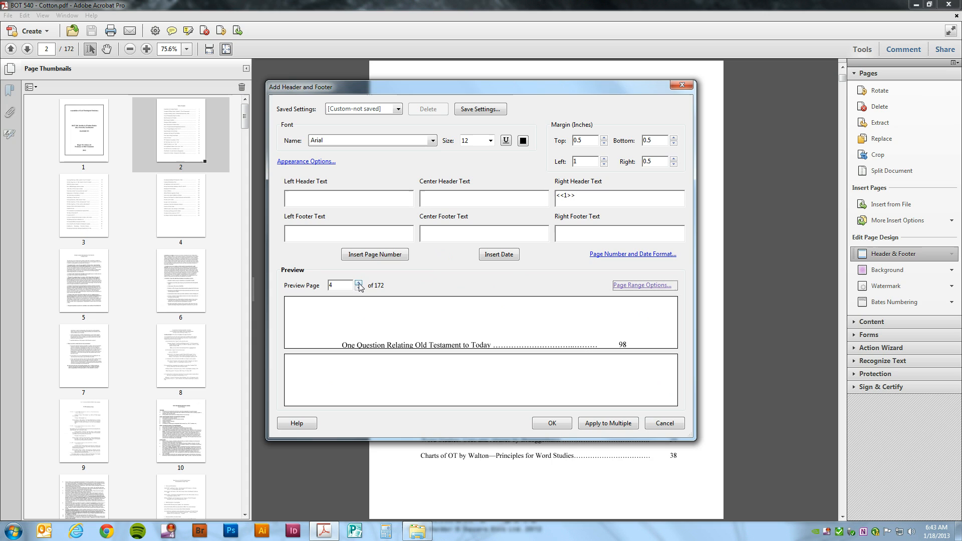
{"action": "left_click", "coordinate": [358, 283]}
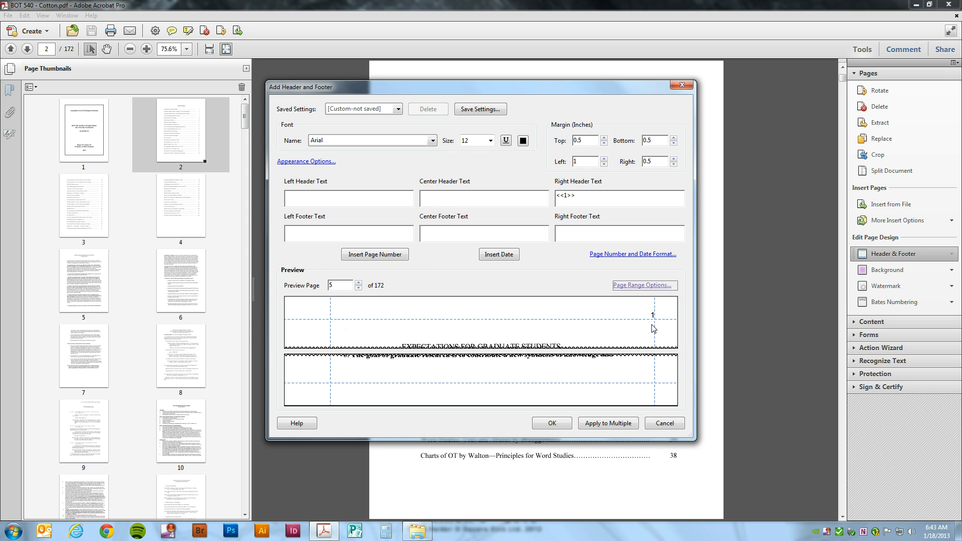
{"action": "mouse_move", "coordinate": [653, 314]}
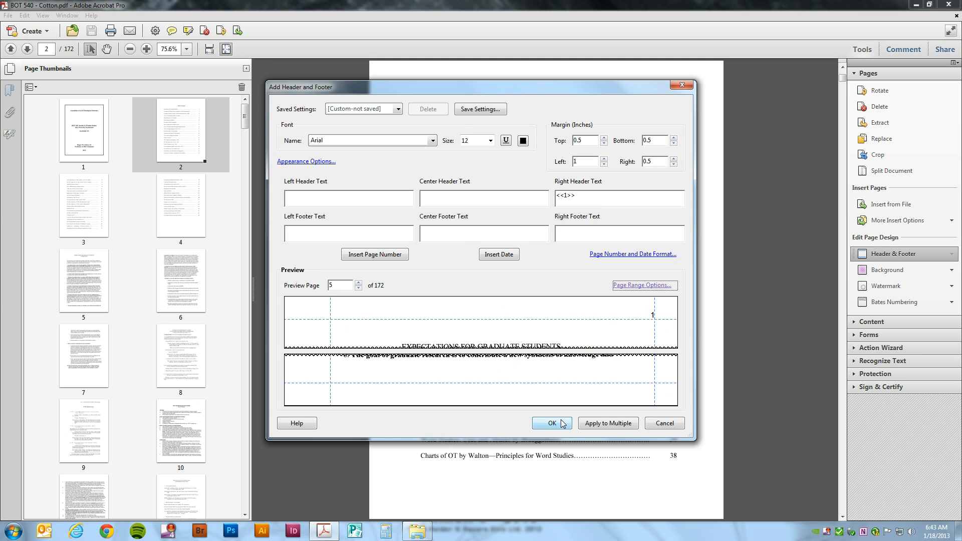
Apply the header and check pages 7 and 10 now read 3 and 6.
{"action": "left_click", "coordinate": [551, 422]}
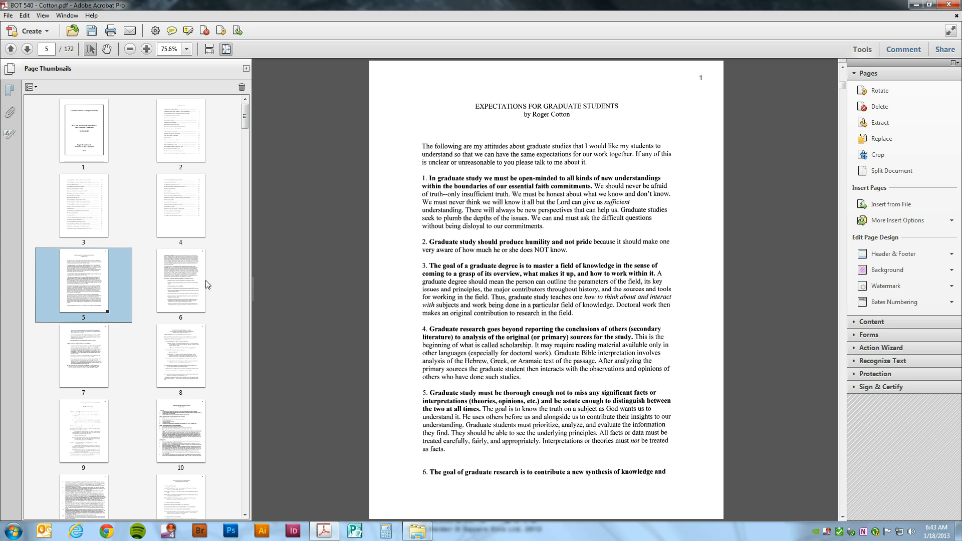
{"action": "left_click", "coordinate": [180, 283]}
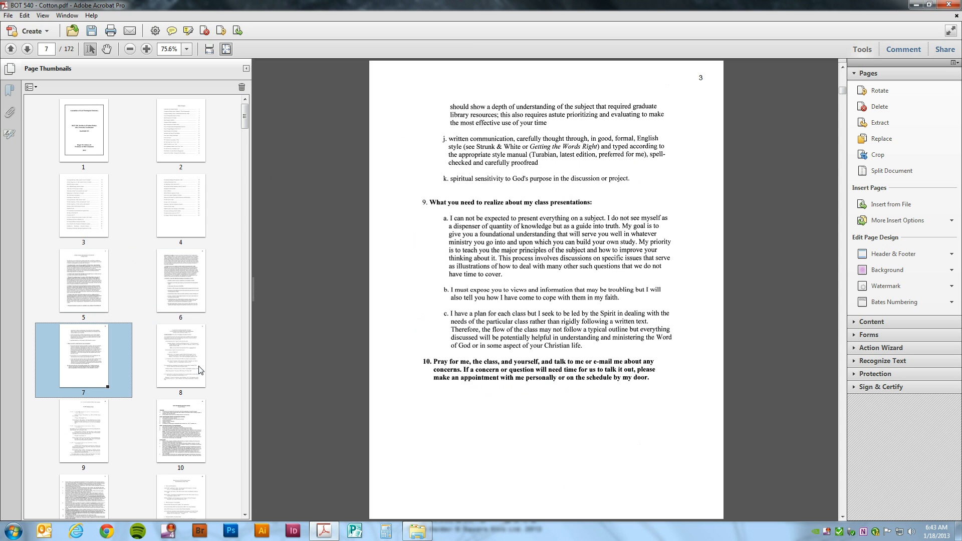
{"action": "left_click", "coordinate": [180, 434]}
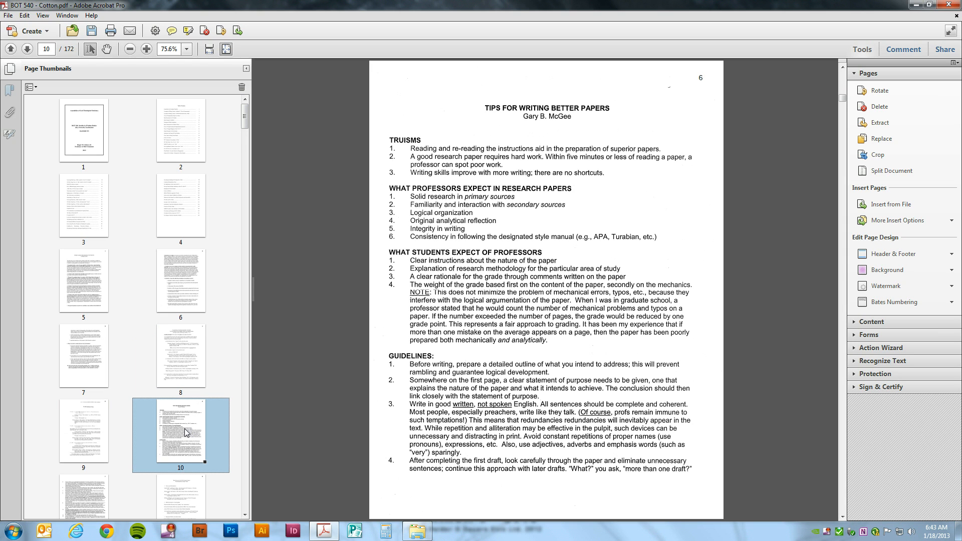
{"action": "mouse_move", "coordinate": [185, 428]}
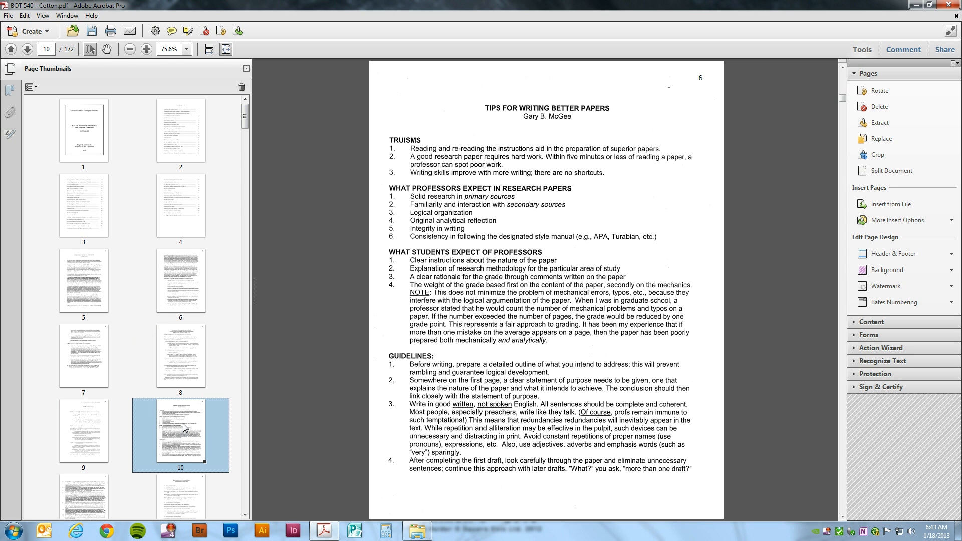
{"action": "mouse_move", "coordinate": [194, 223]}
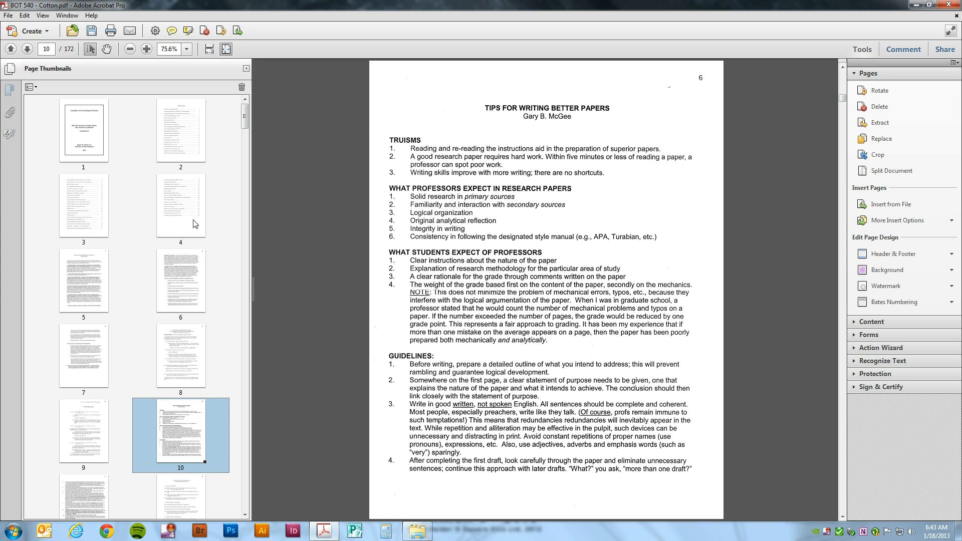
{"action": "mouse_move", "coordinate": [725, 97]}
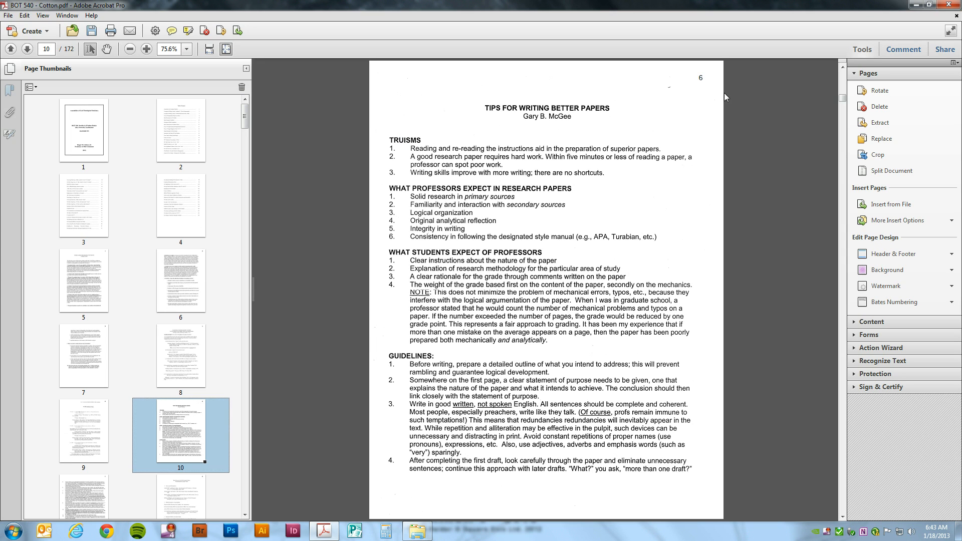
{"action": "mouse_move", "coordinate": [685, 77]}
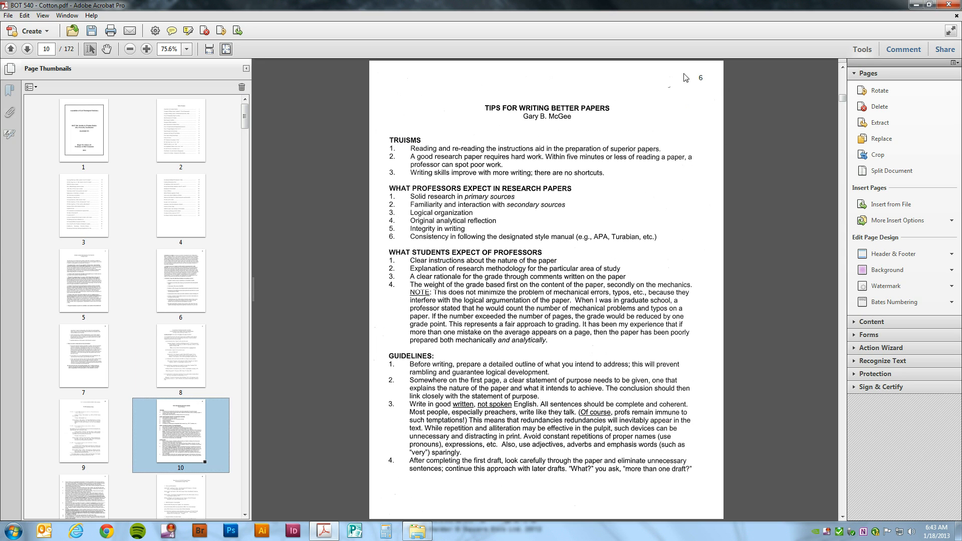
{"action": "mouse_move", "coordinate": [723, 89]}
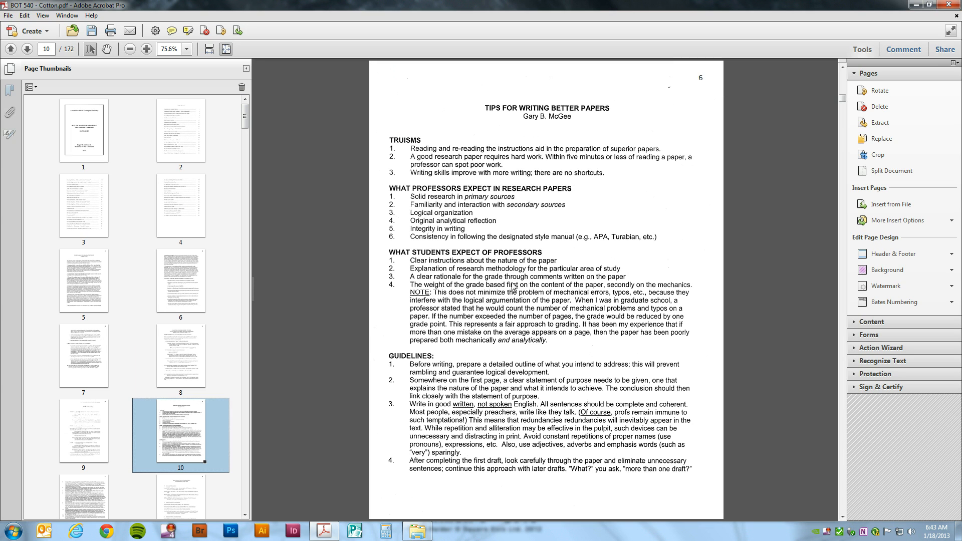
{"action": "mouse_move", "coordinate": [309, 270]}
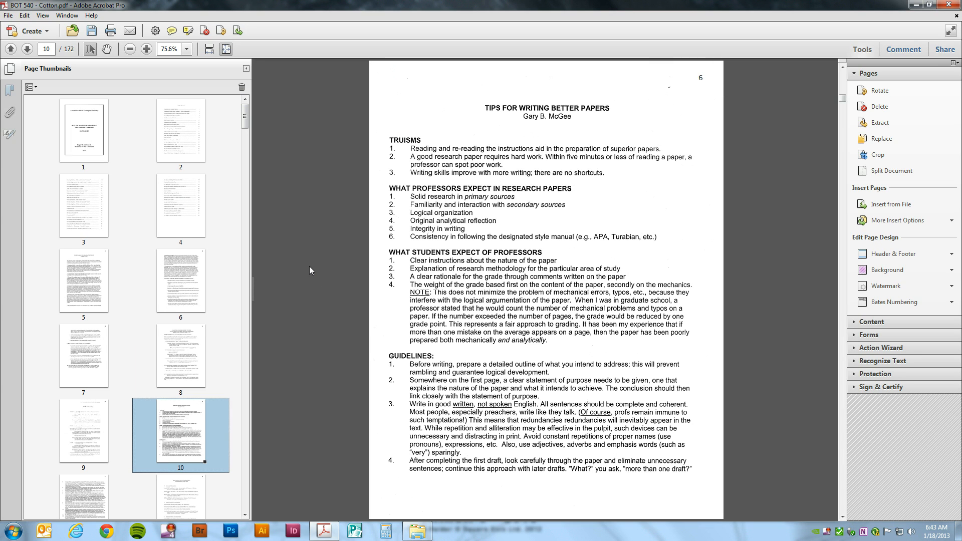
{"action": "mouse_move", "coordinate": [362, 285]}
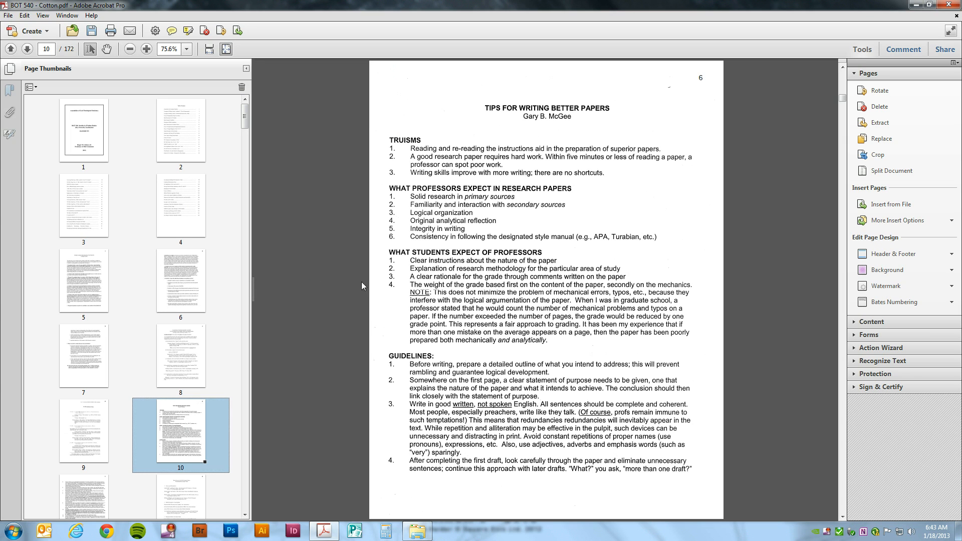
{"action": "mouse_move", "coordinate": [689, 97]}
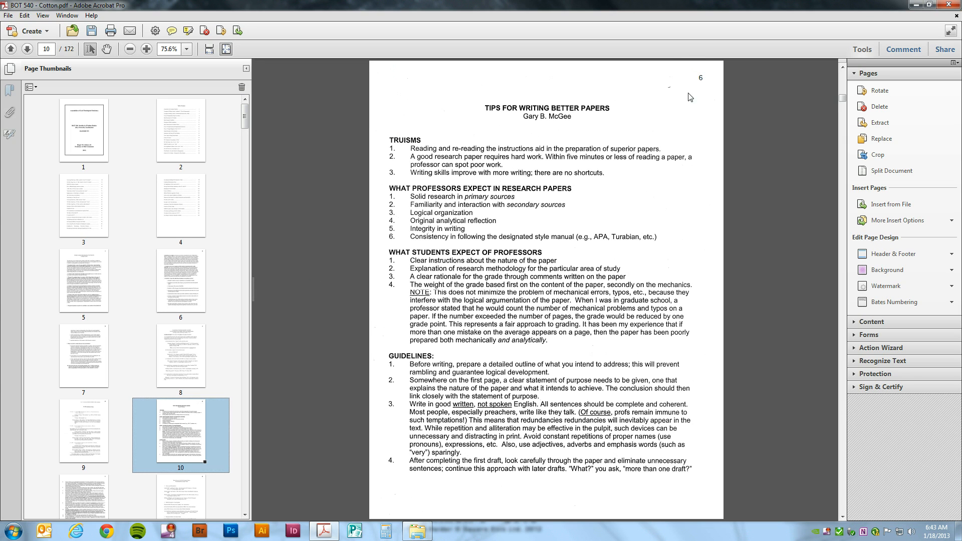
{"action": "mouse_move", "coordinate": [651, 140]}
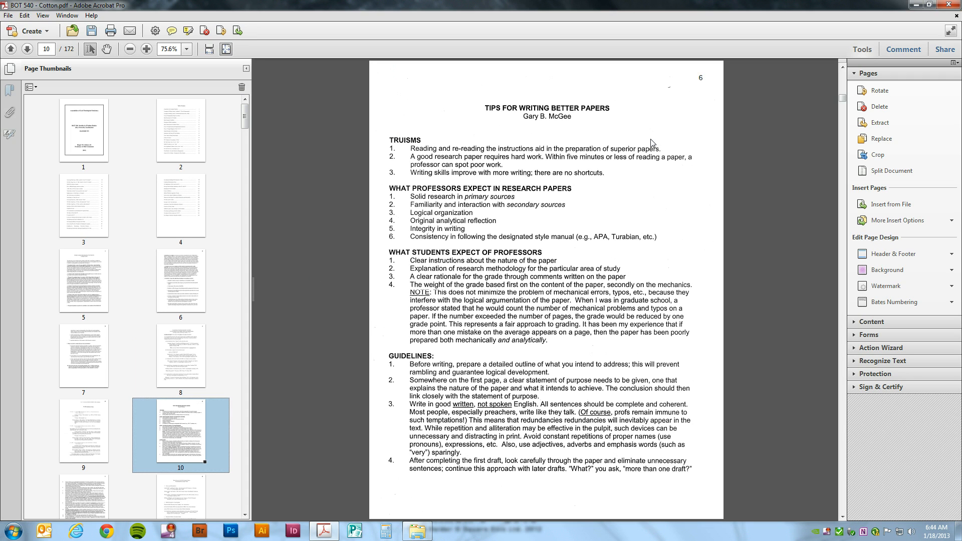
{"action": "mouse_move", "coordinate": [304, 242]}
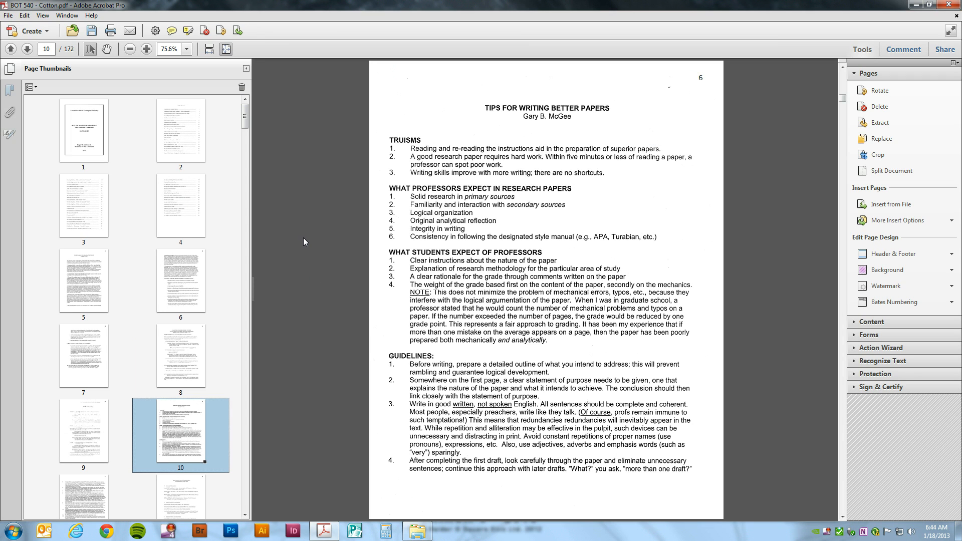
{"action": "mouse_move", "coordinate": [353, 213]}
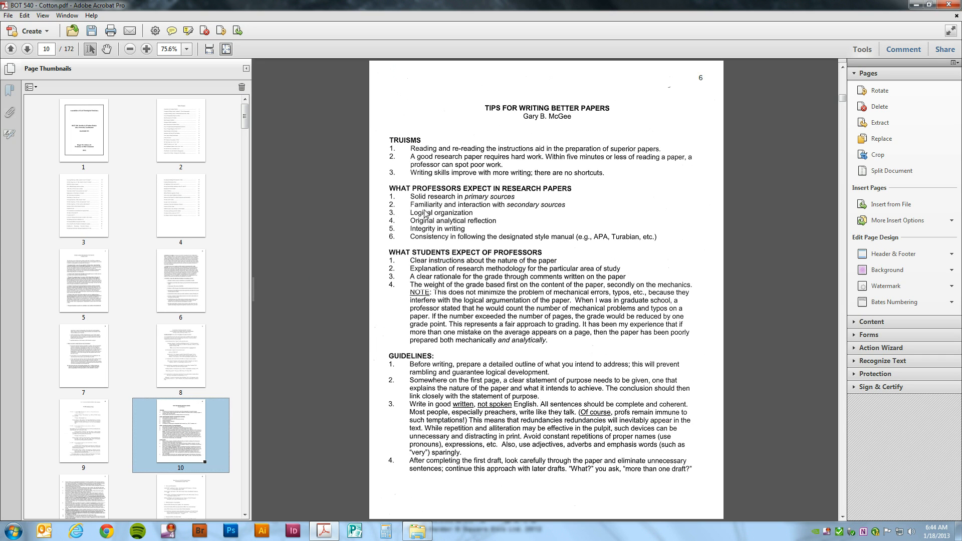
{"action": "mouse_move", "coordinate": [698, 66]}
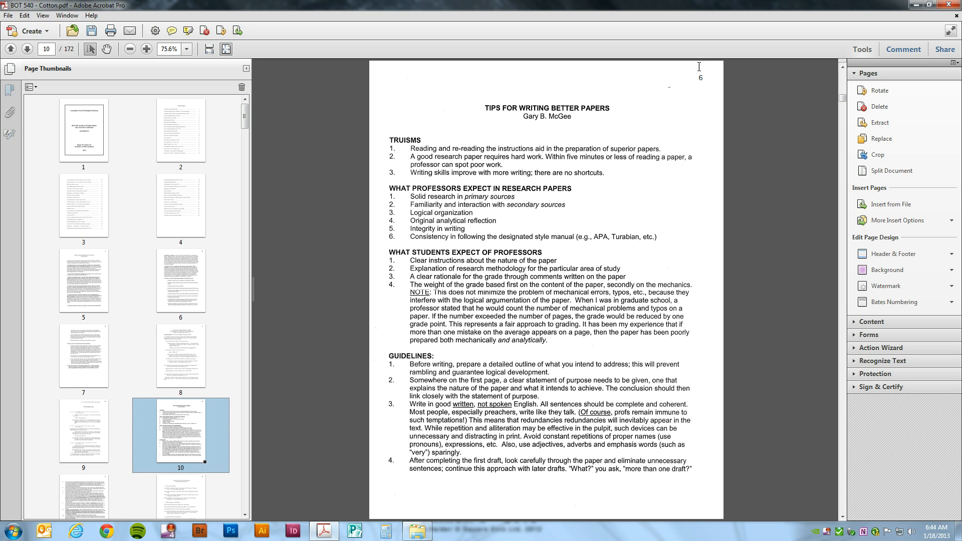
{"action": "mouse_move", "coordinate": [507, 89]}
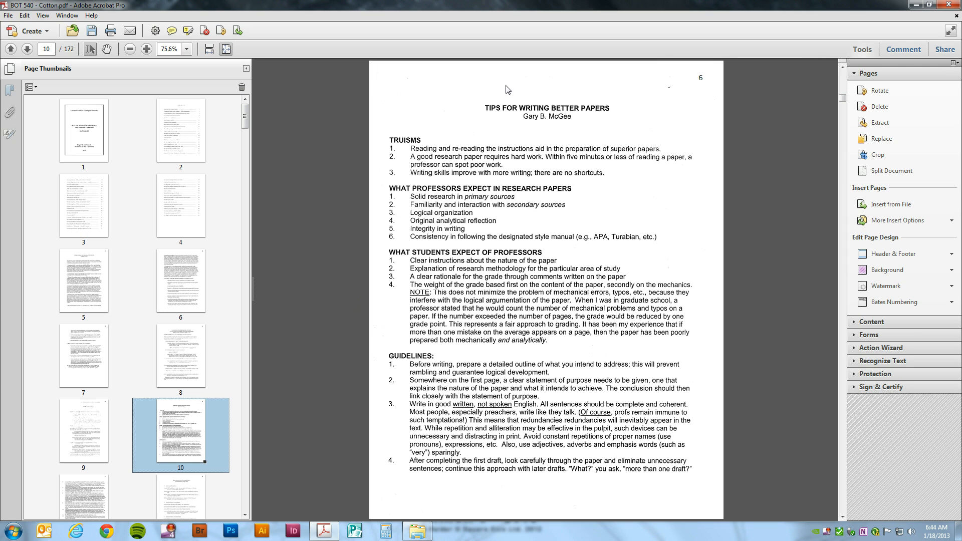
{"action": "mouse_move", "coordinate": [674, 140]}
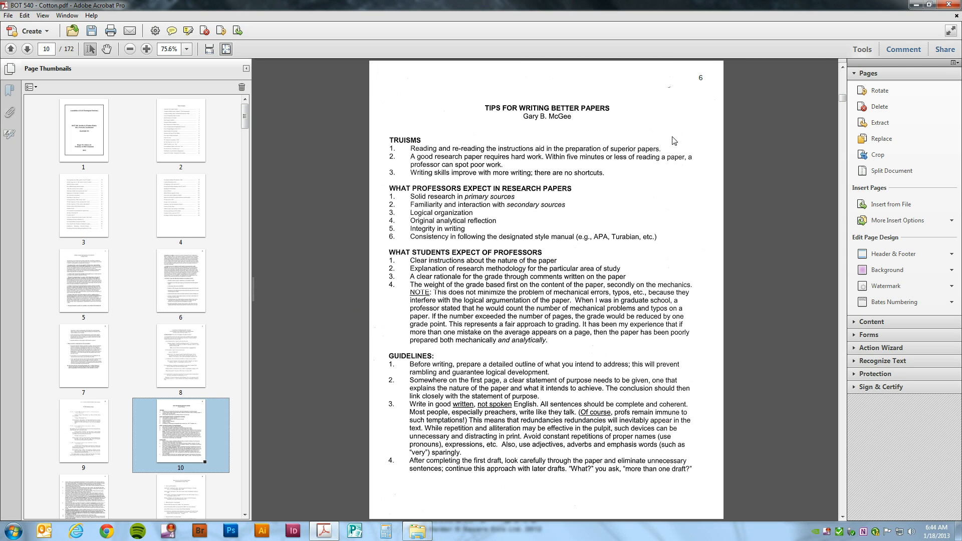
{"action": "mouse_move", "coordinate": [622, 236]}
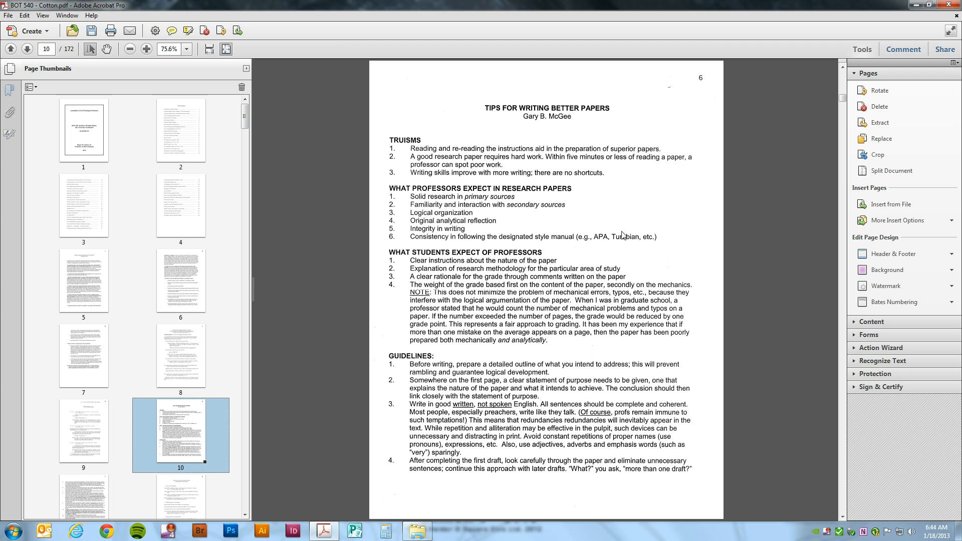